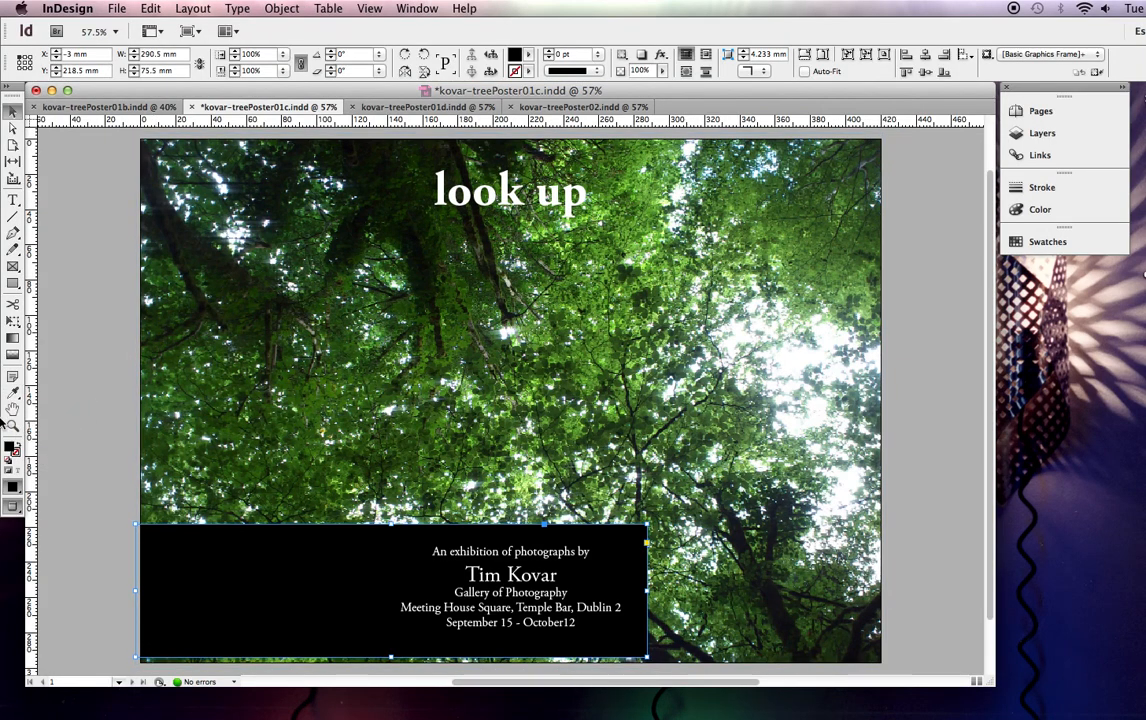
mouse_move(68, 457)
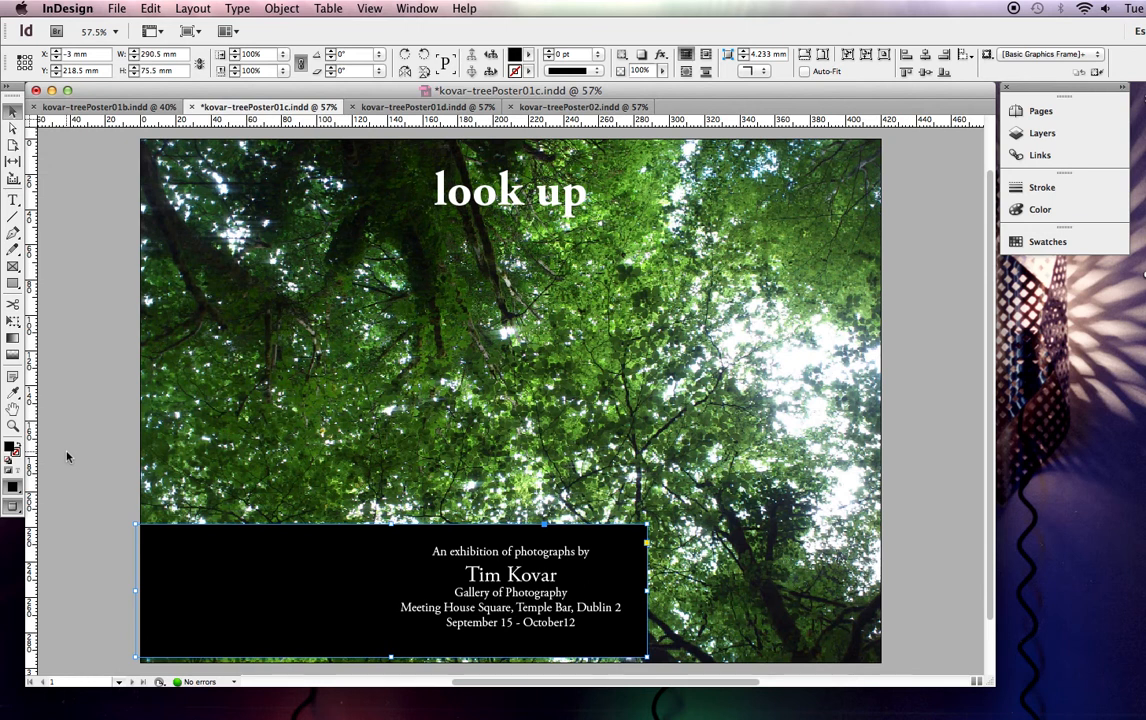
mouse_move(35, 517)
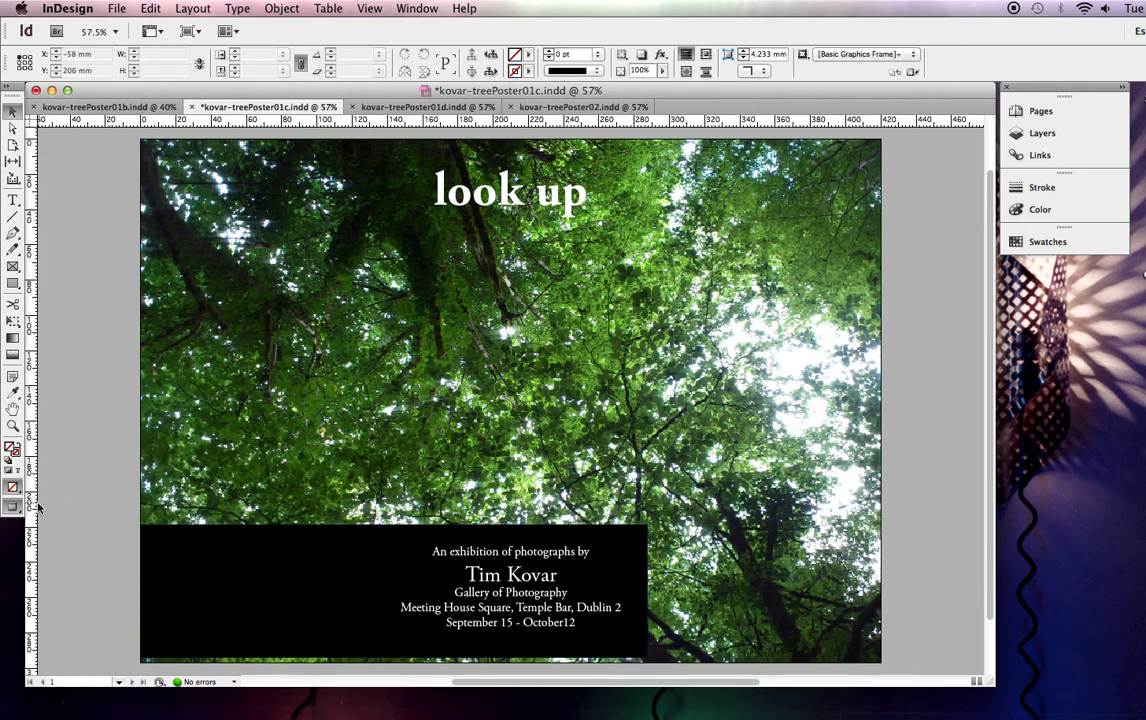
mouse_move(13, 507)
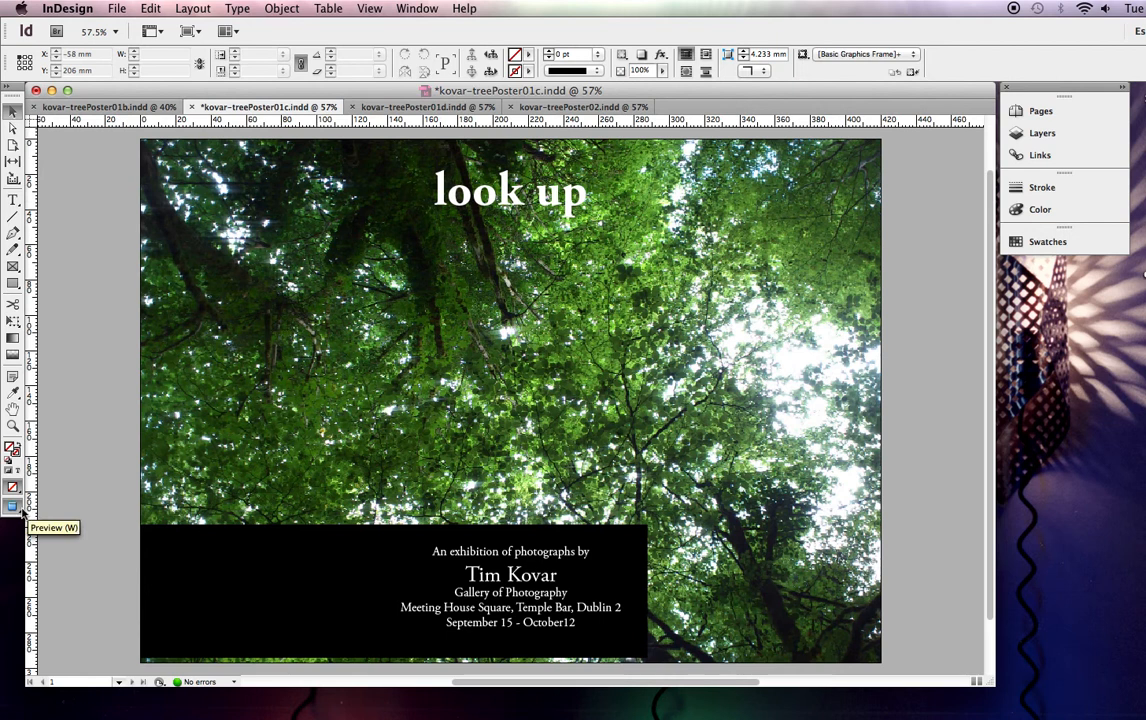
Show frame edges again, shorten the black info box, and stretch it to the right bleed
left_click(13, 507)
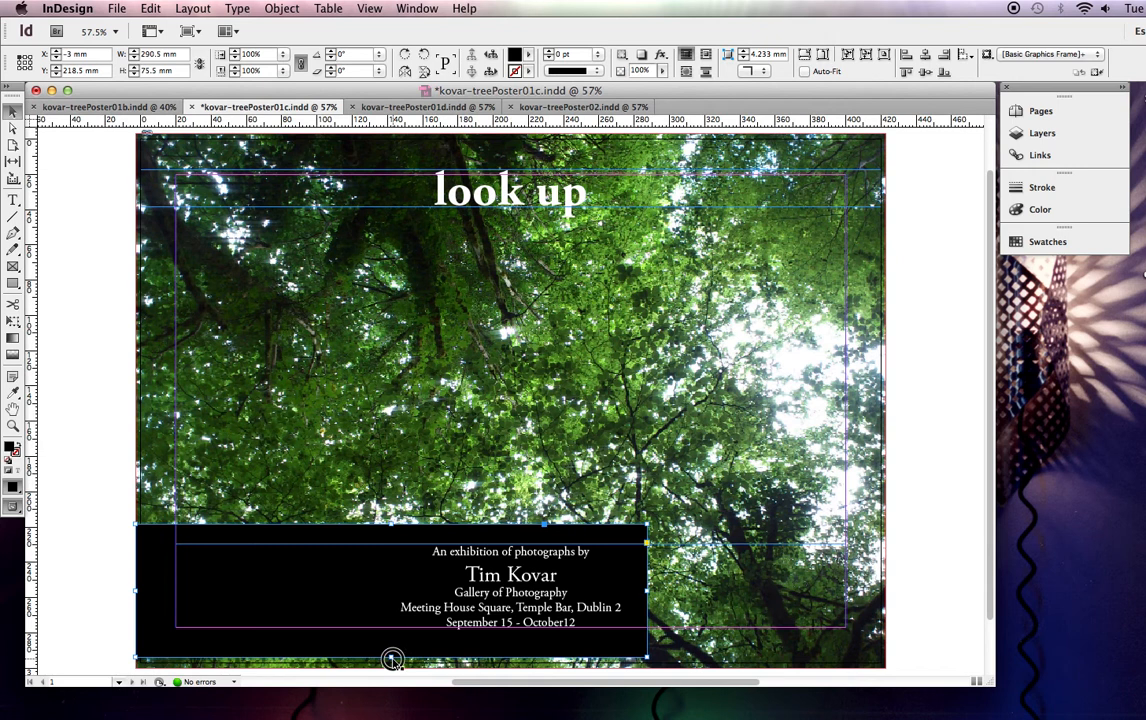
left_click_drag(392, 658, 388, 636)
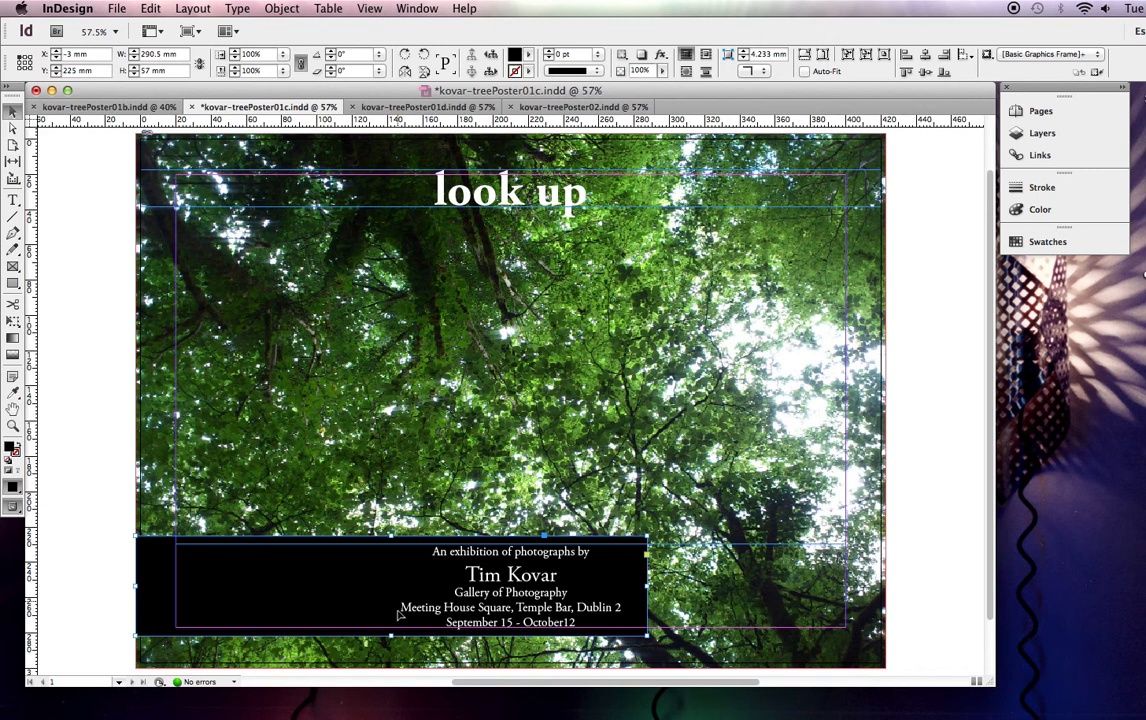
mouse_move(140, 585)
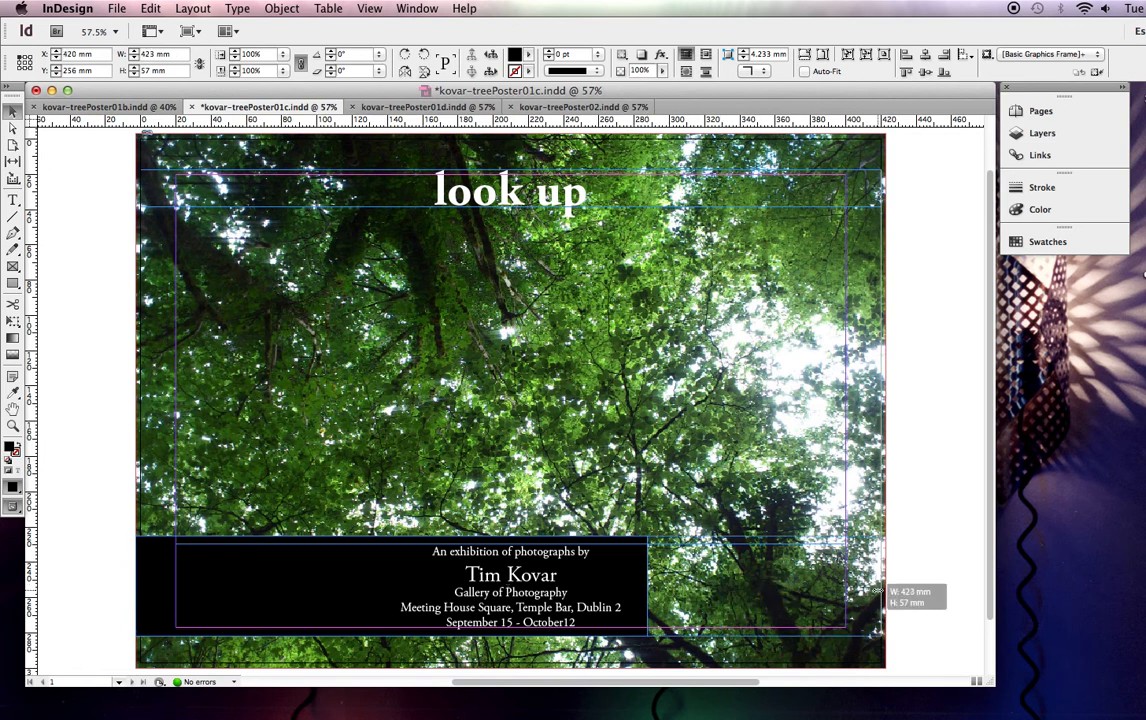
left_click_drag(882, 591, 886, 591)
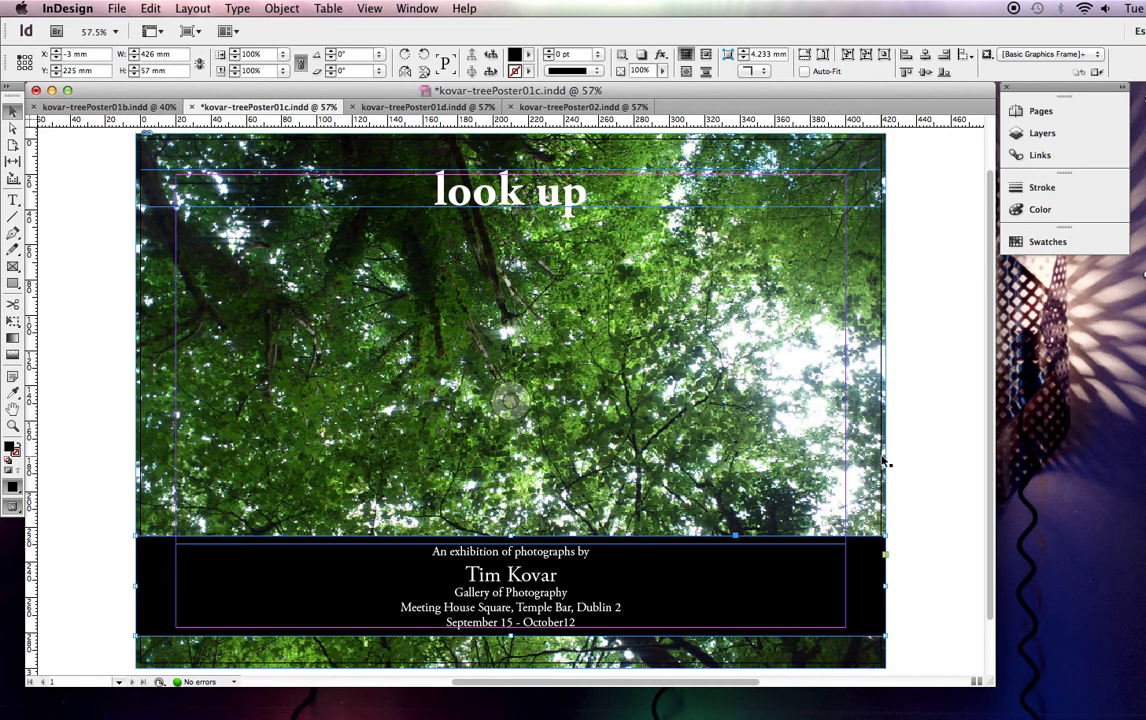
mouse_move(850, 476)
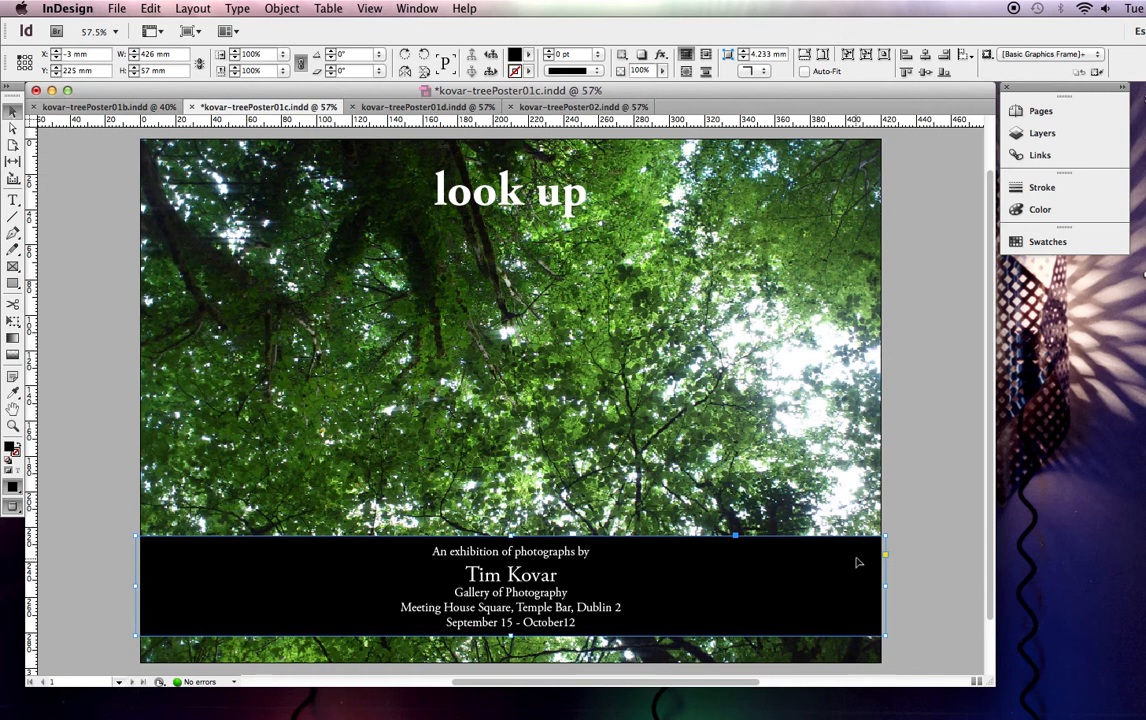
mouse_move(860, 555)
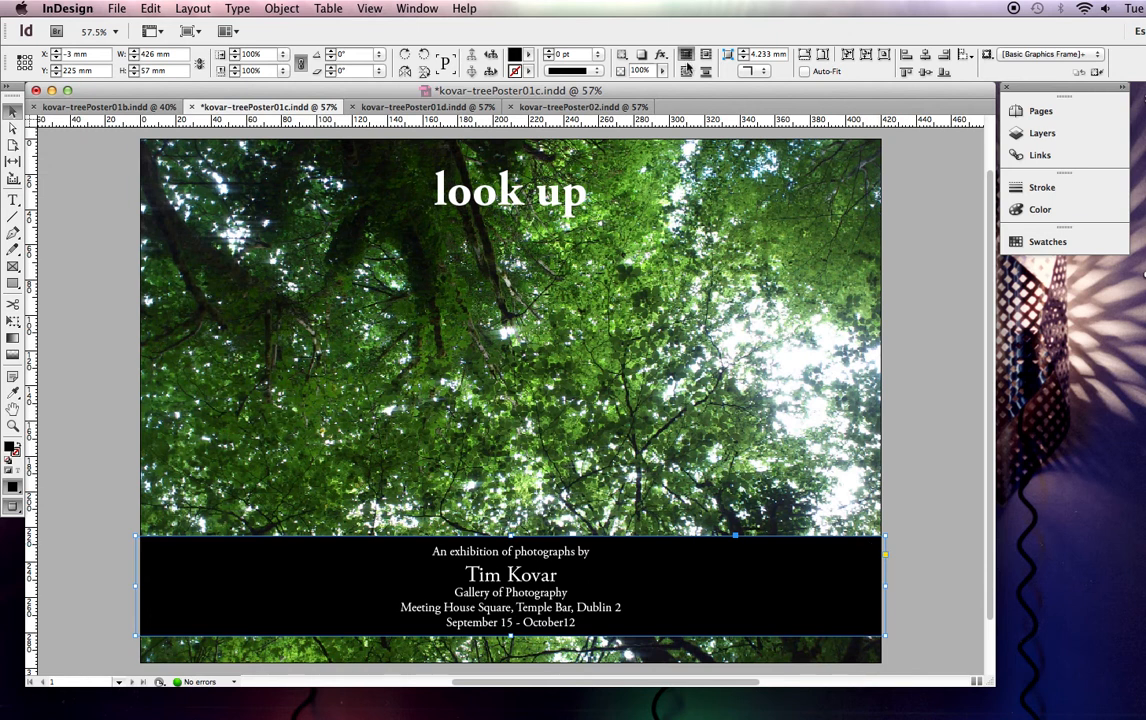
mouse_move(664, 76)
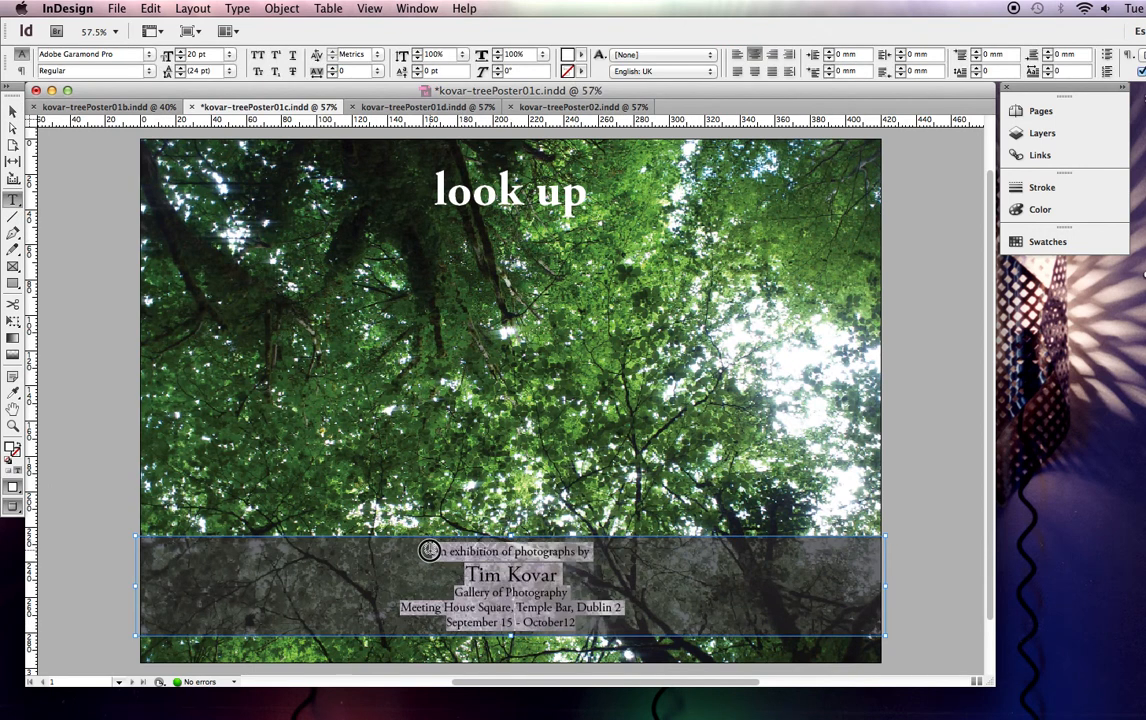
Deselect the info box and select the exhibition details text for recolouring
left_click(592, 55)
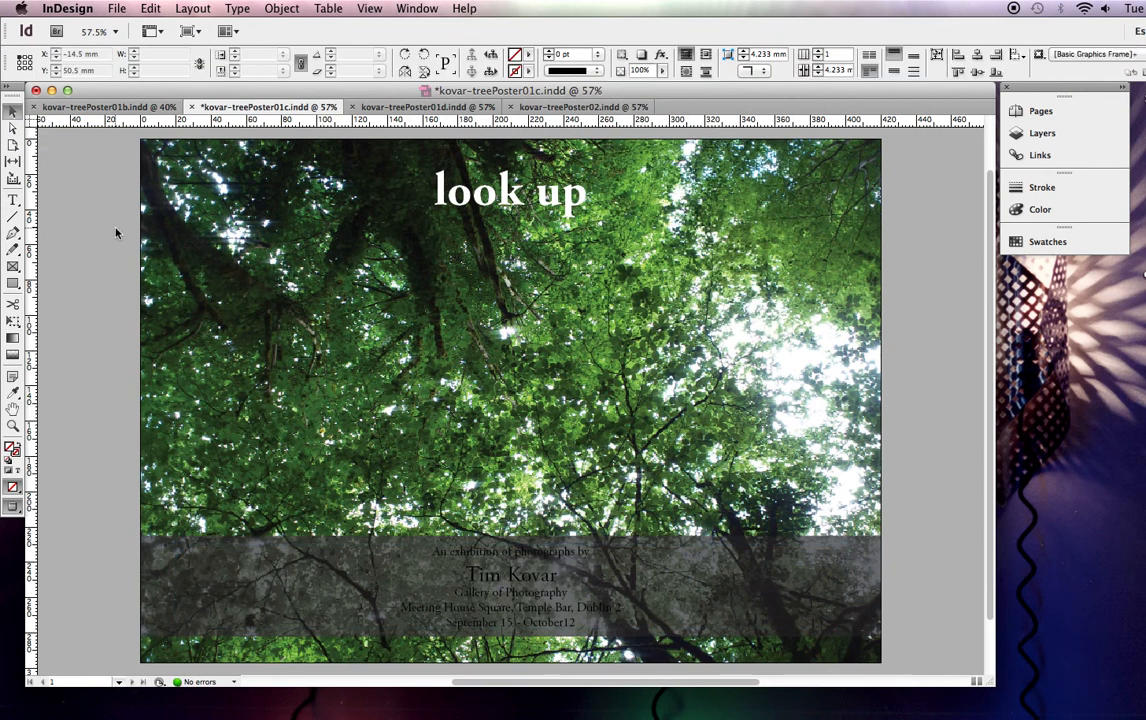
left_click(685, 605)
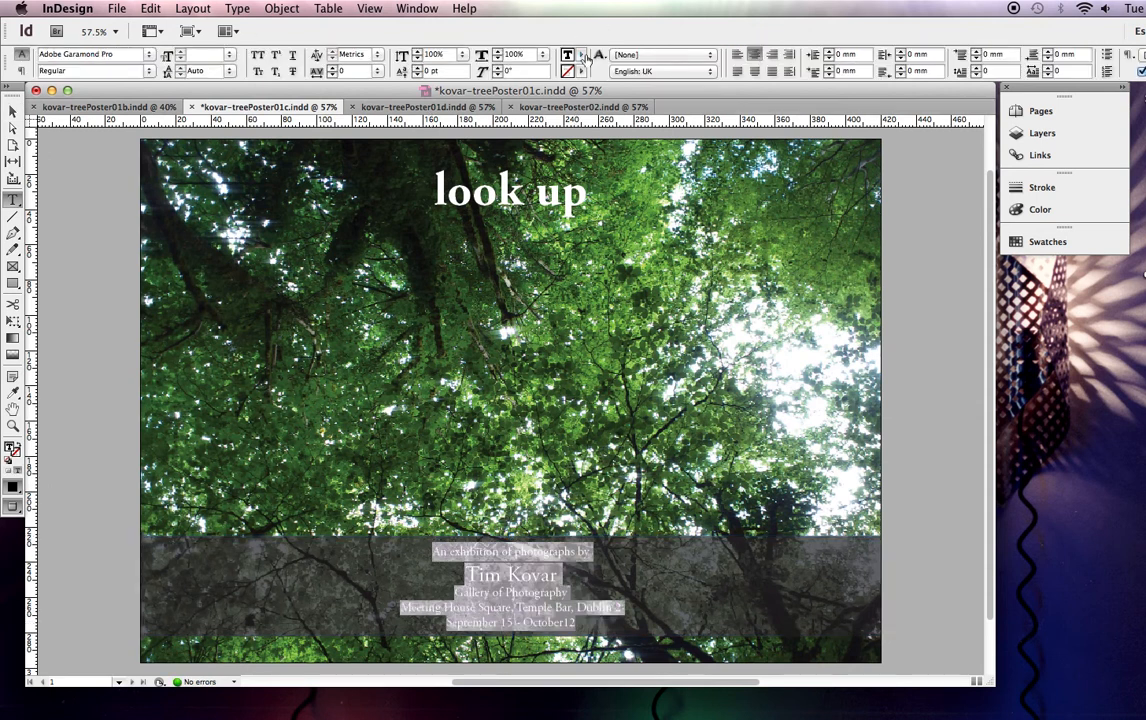
left_click(593, 54)
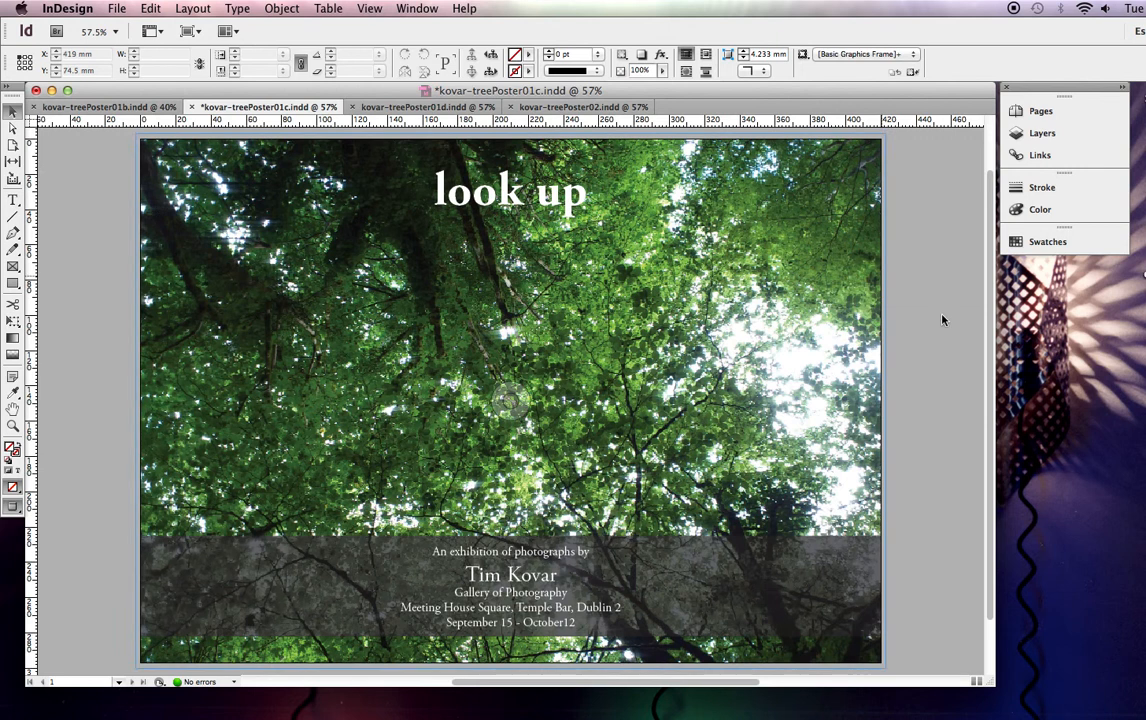
left_click(510, 190)
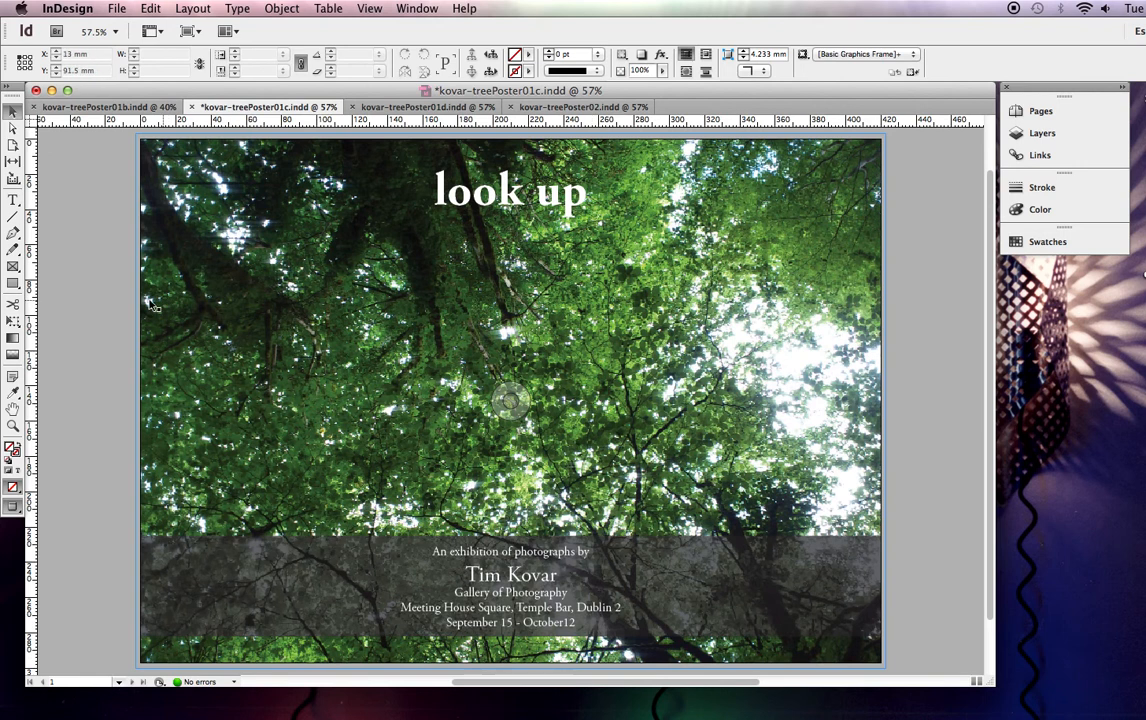
left_click(600, 585)
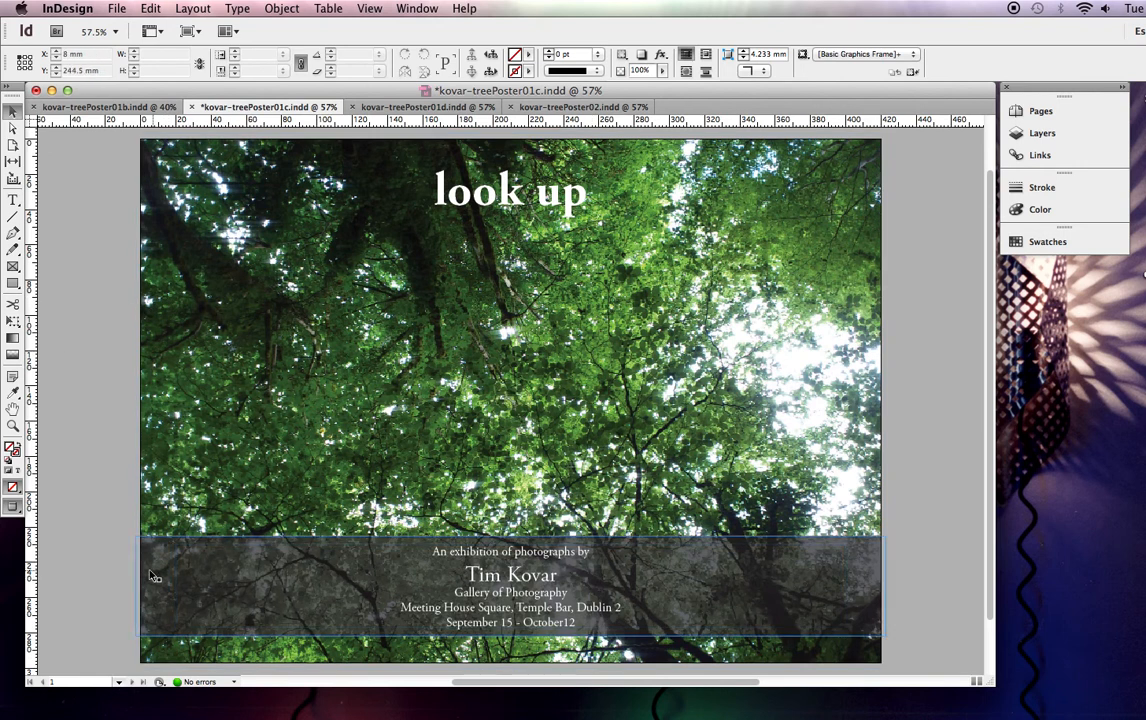
left_click_drag(155, 575, 170, 603)
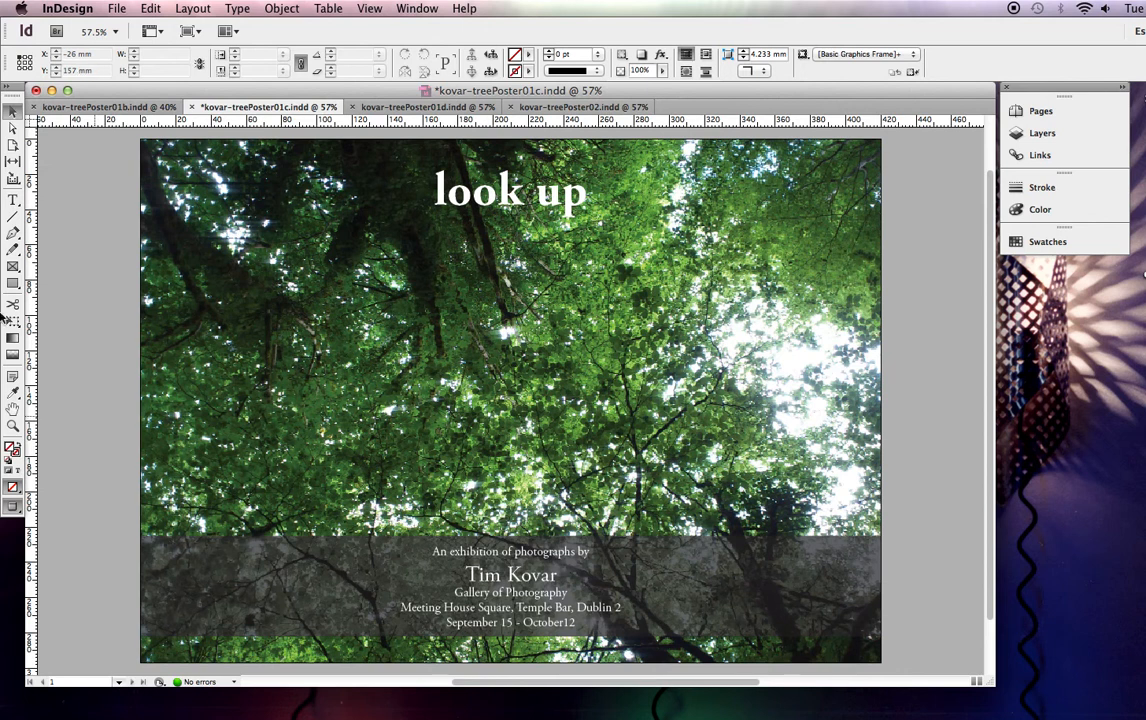
Drag the 'look up' headline frame slightly lower near the top of the poster
left_click(510, 190)
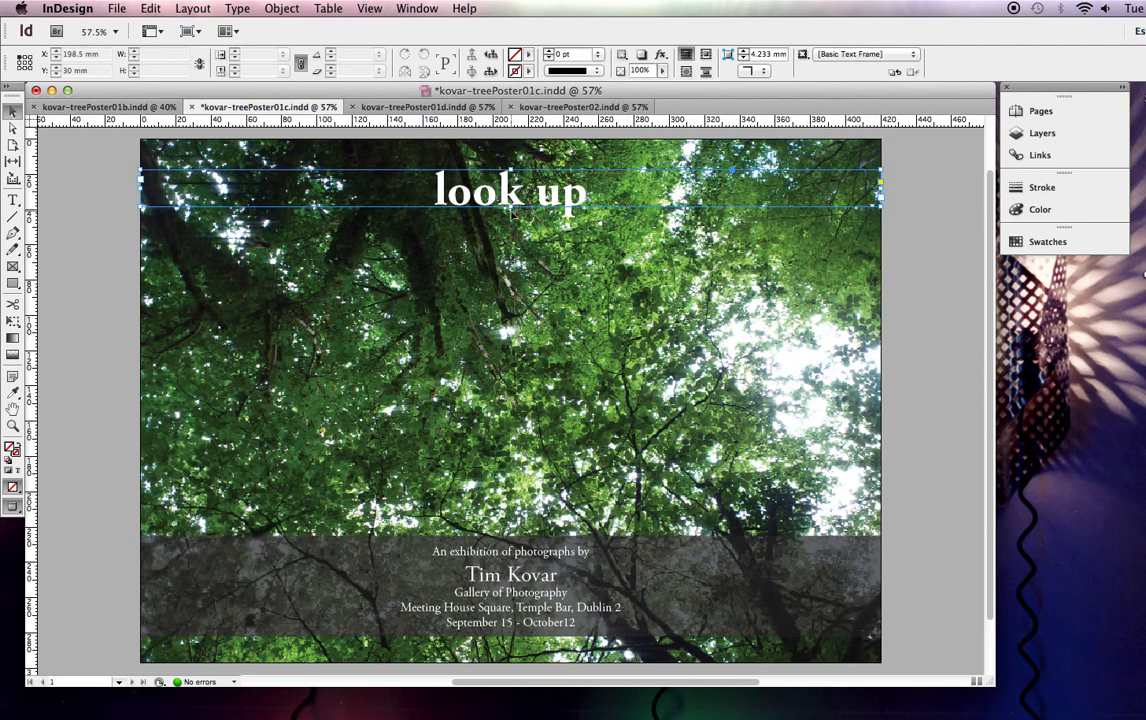
left_click_drag(510, 188, 510, 335)
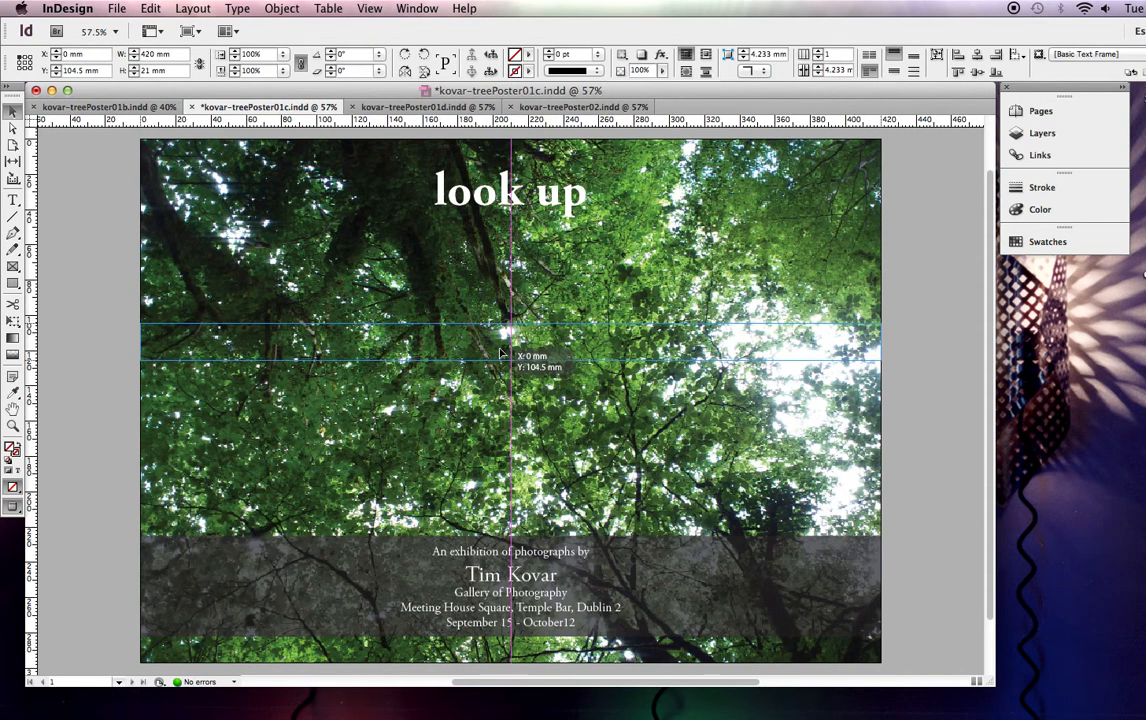
left_click_drag(510, 190, 510, 345)
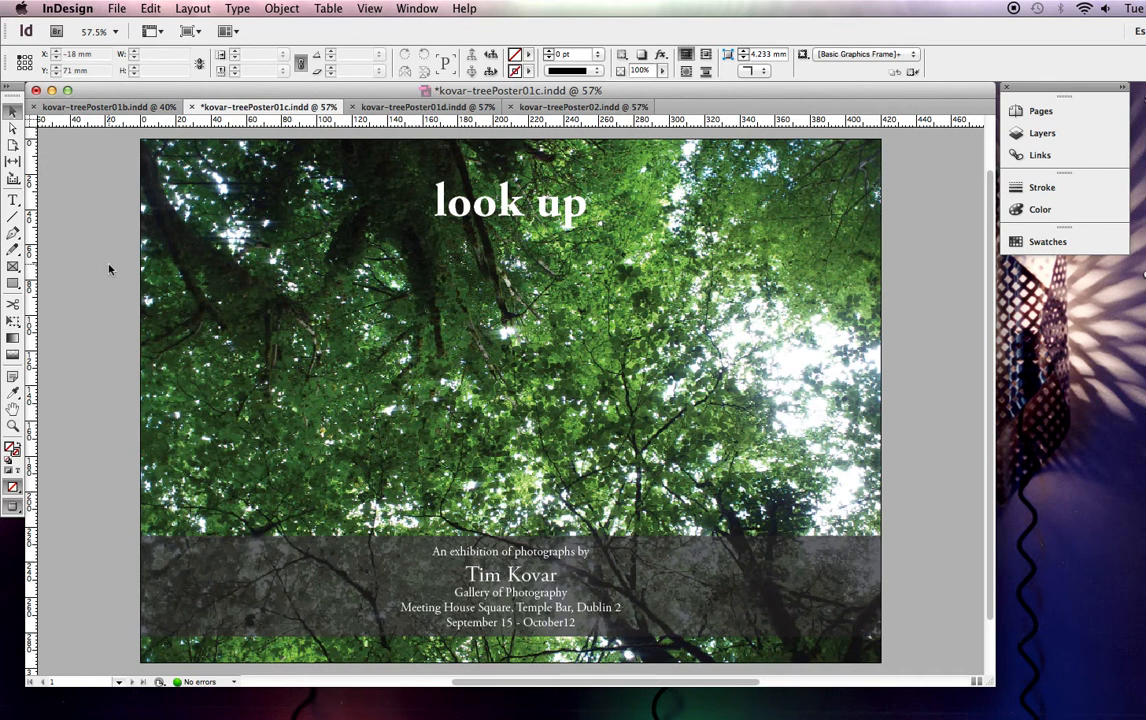
left_click(510, 200)
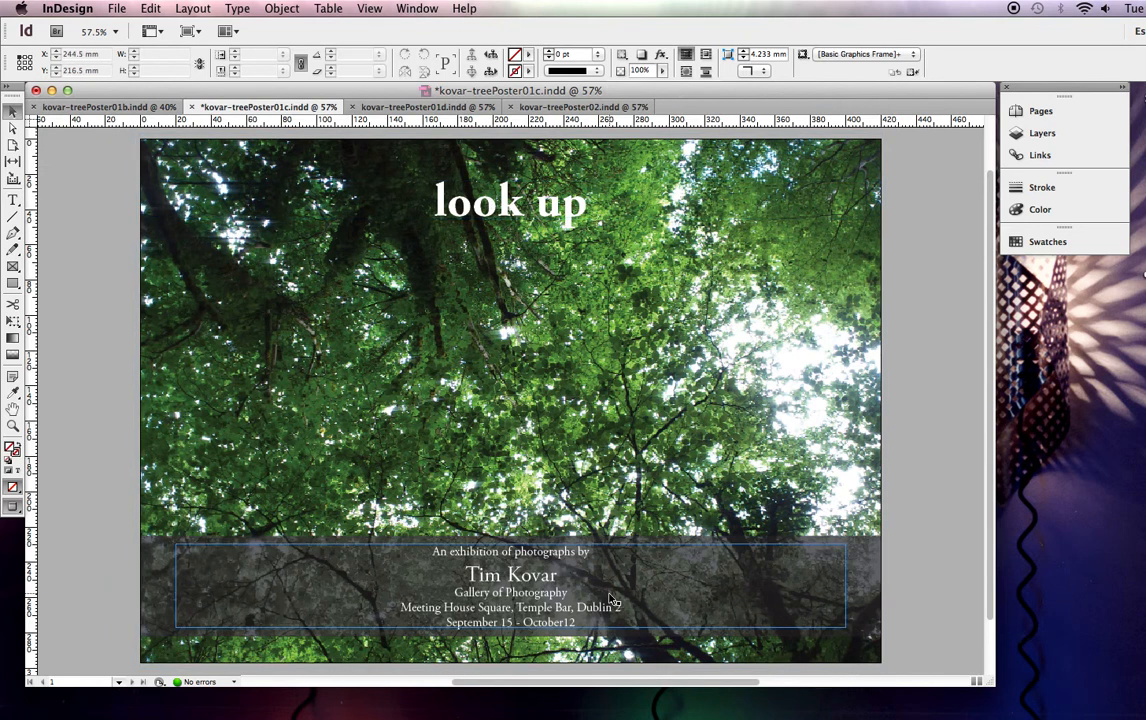
left_click(13, 199)
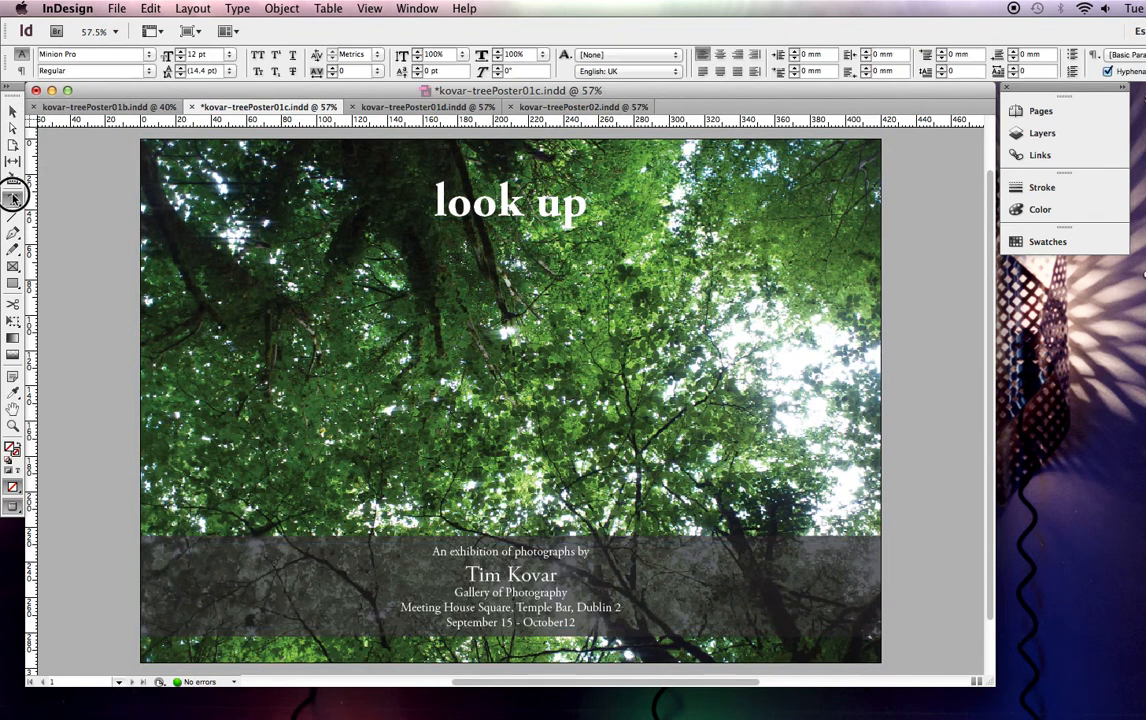